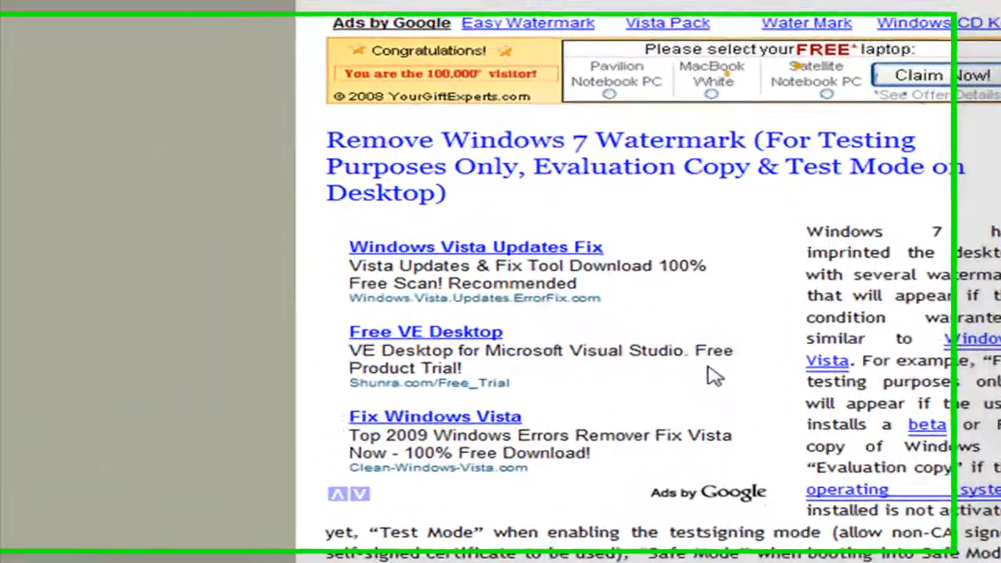
Step: Scroll the watermark removal article down to its Remove7Watermark download links
{"action": "scroll", "scroll_direction": "down", "scroll_amount": 3}
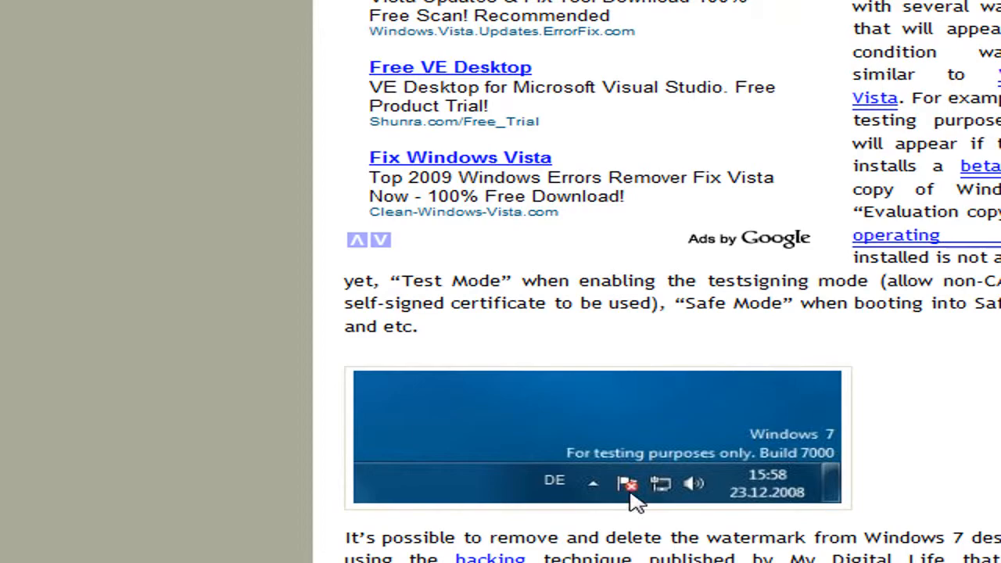
{"action": "mouse_move", "coordinate": [700, 465]}
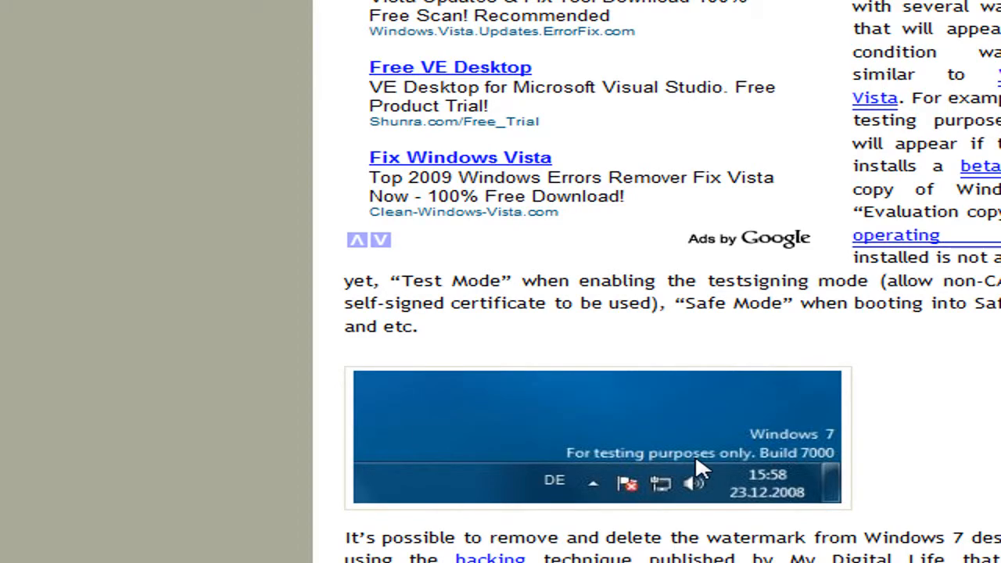
{"action": "mouse_move", "coordinate": [907, 428]}
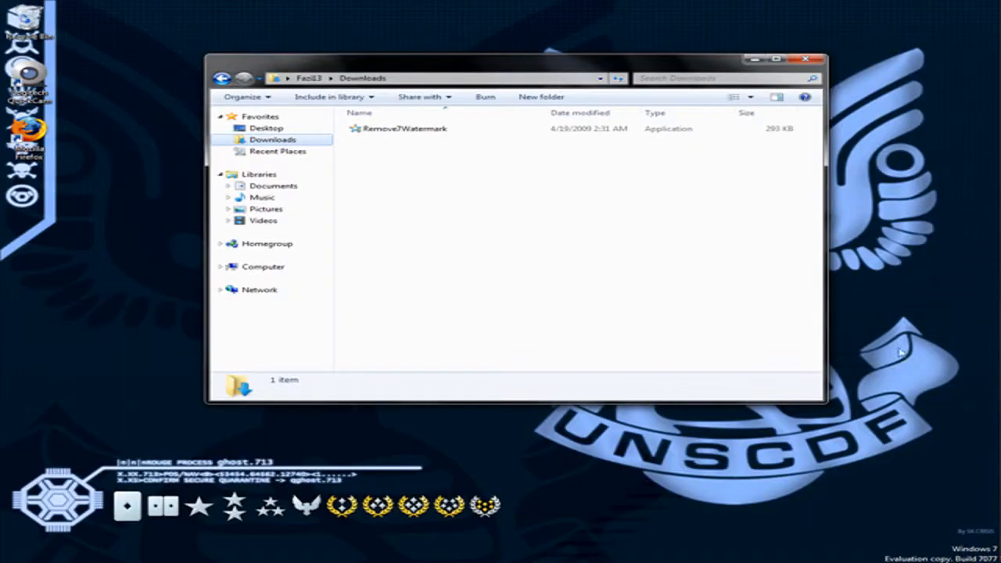
{"action": "mouse_move", "coordinate": [753, 60]}
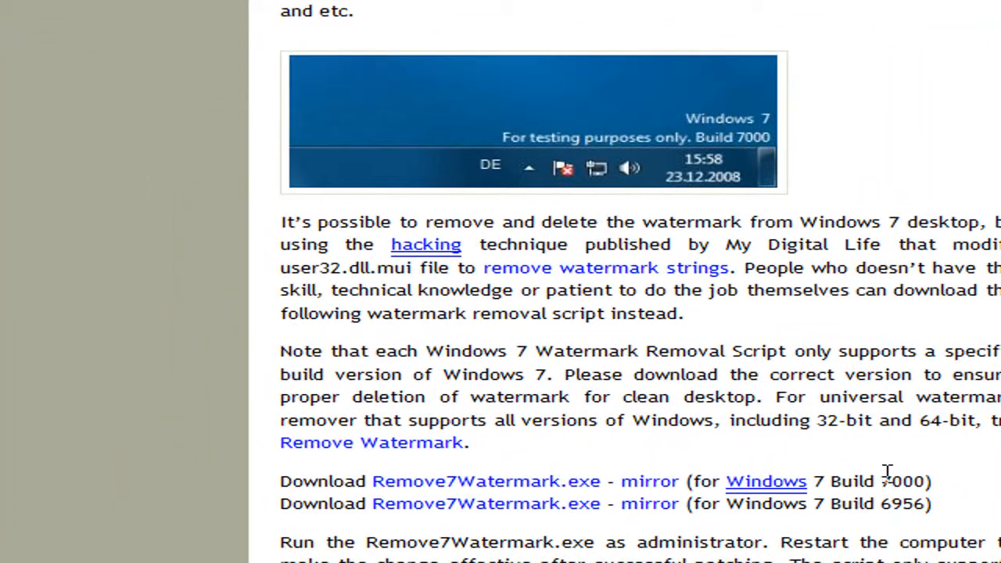
{"action": "mouse_move", "coordinate": [907, 524]}
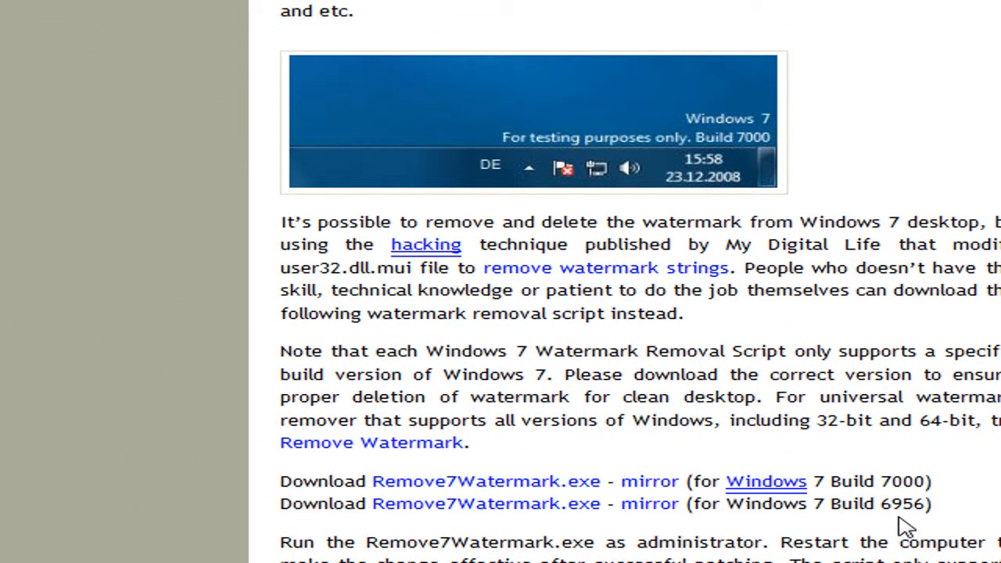
{"action": "mouse_move", "coordinate": [907, 477]}
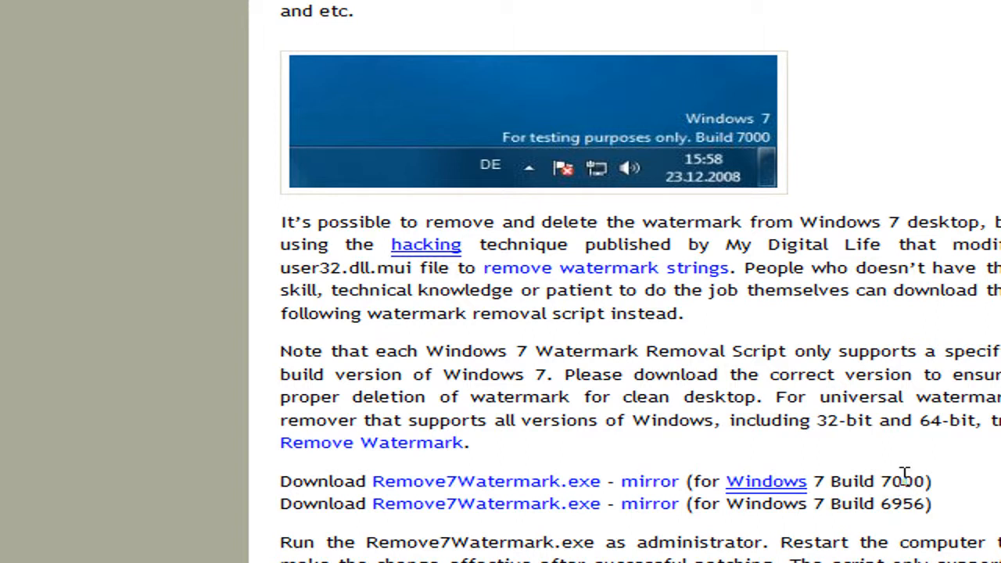
{"action": "mouse_move", "coordinate": [899, 460]}
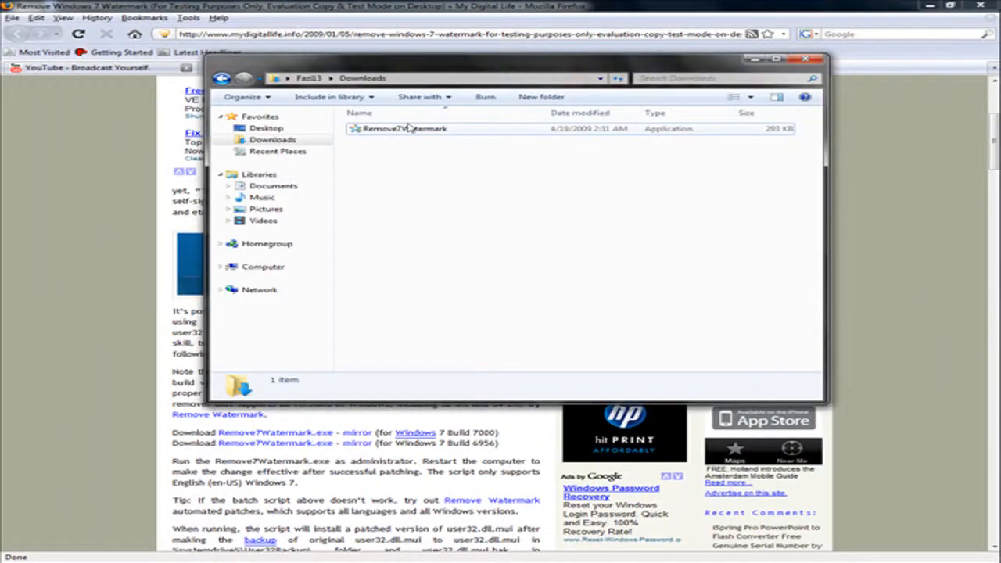
Step: Run Remove7Watermark from Downloads as administrator to start the watermark removal script
{"action": "right_click", "coordinate": [403, 128]}
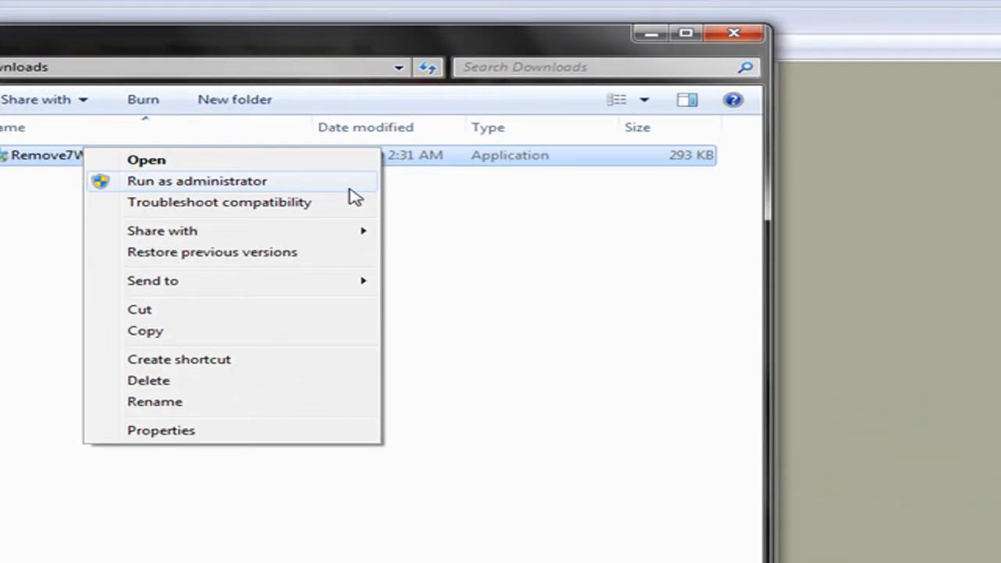
{"action": "left_click", "coordinate": [196, 180]}
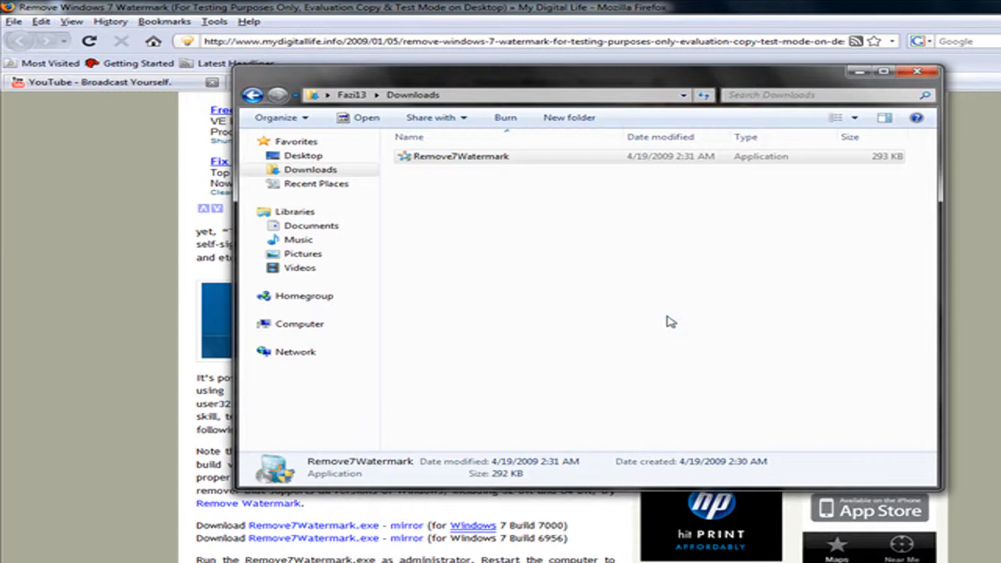
{"action": "double_click", "coordinate": [459, 155]}
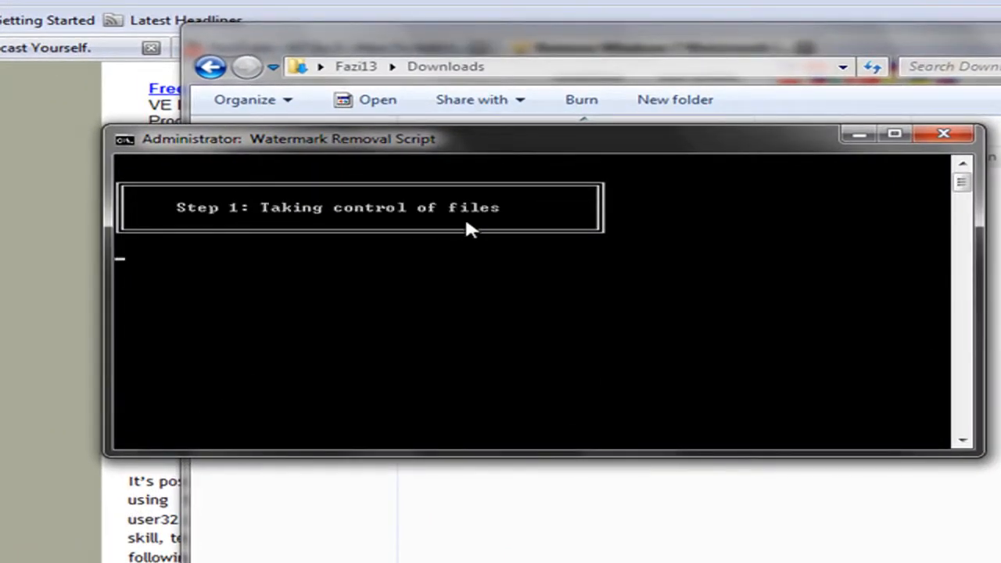
{"action": "mouse_move", "coordinate": [608, 326]}
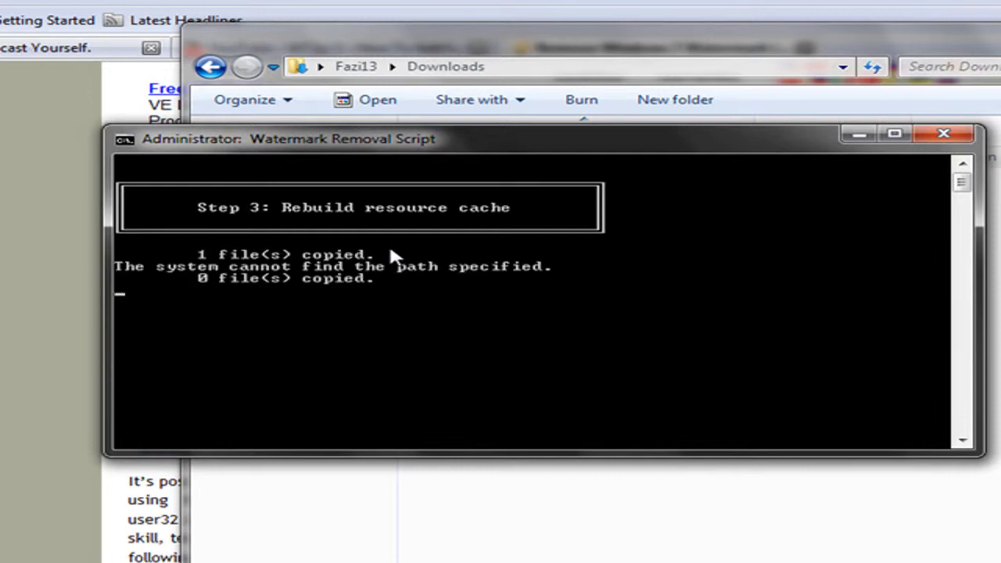
{"action": "mouse_move", "coordinate": [172, 279]}
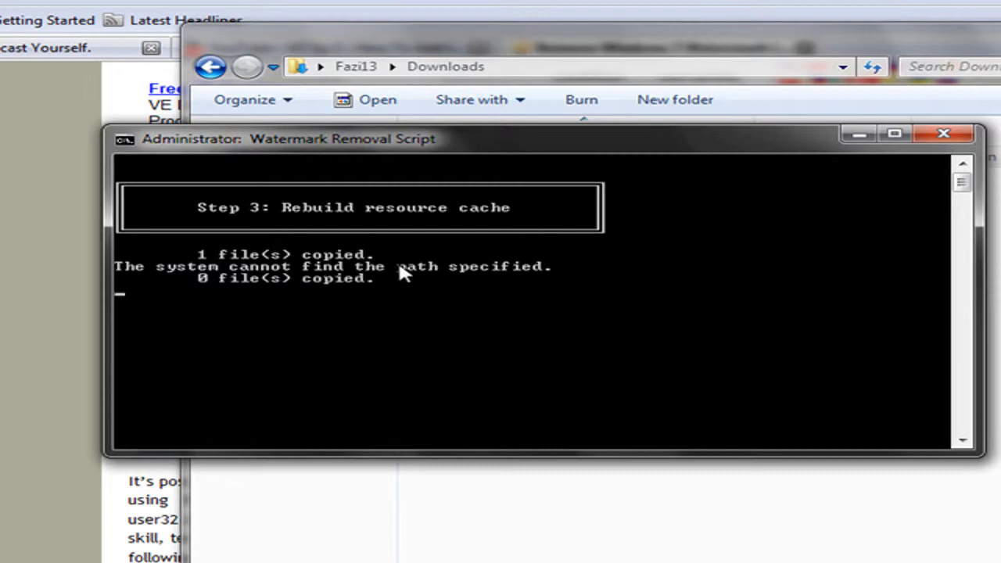
{"action": "mouse_move", "coordinate": [555, 281]}
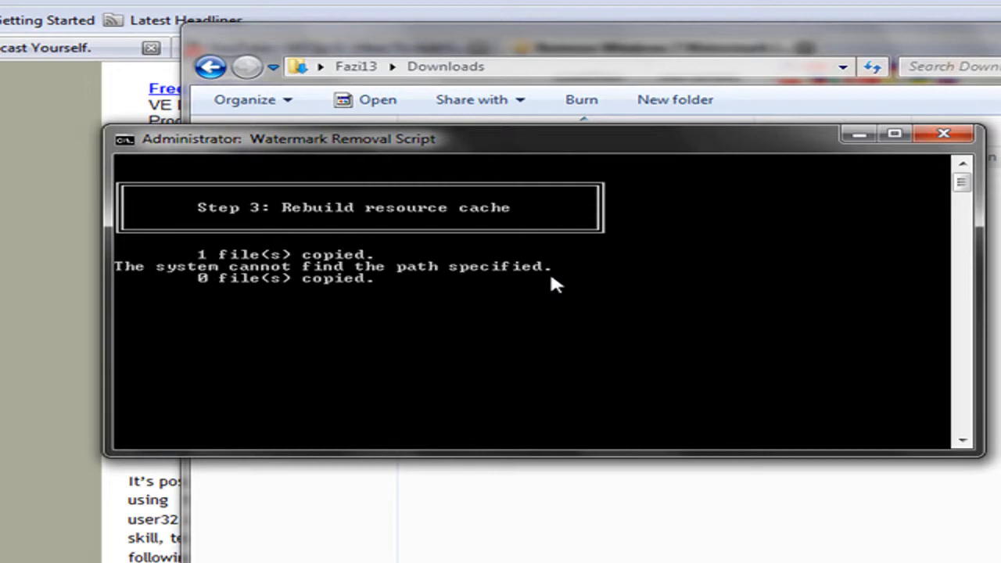
{"action": "mouse_move", "coordinate": [609, 285]}
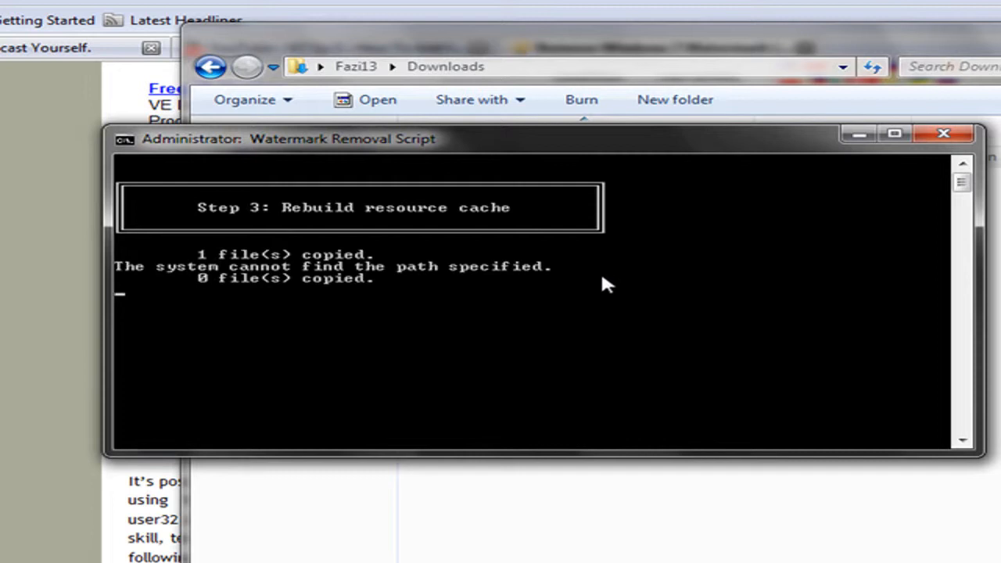
{"action": "mouse_move", "coordinate": [545, 318]}
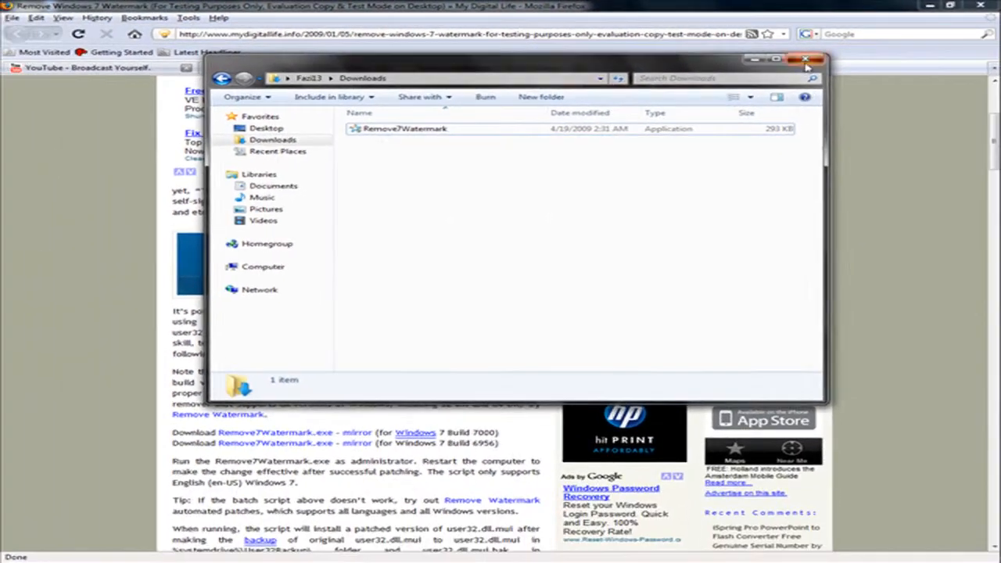
Step: Close the Downloads Explorer window
{"action": "left_click", "coordinate": [816, 60]}
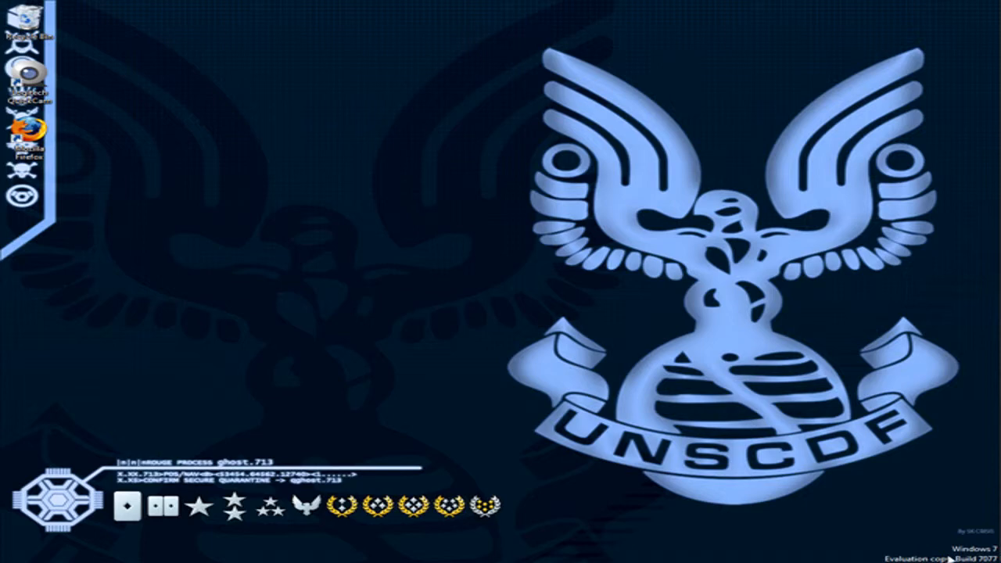
{"action": "mouse_move", "coordinate": [499, 251]}
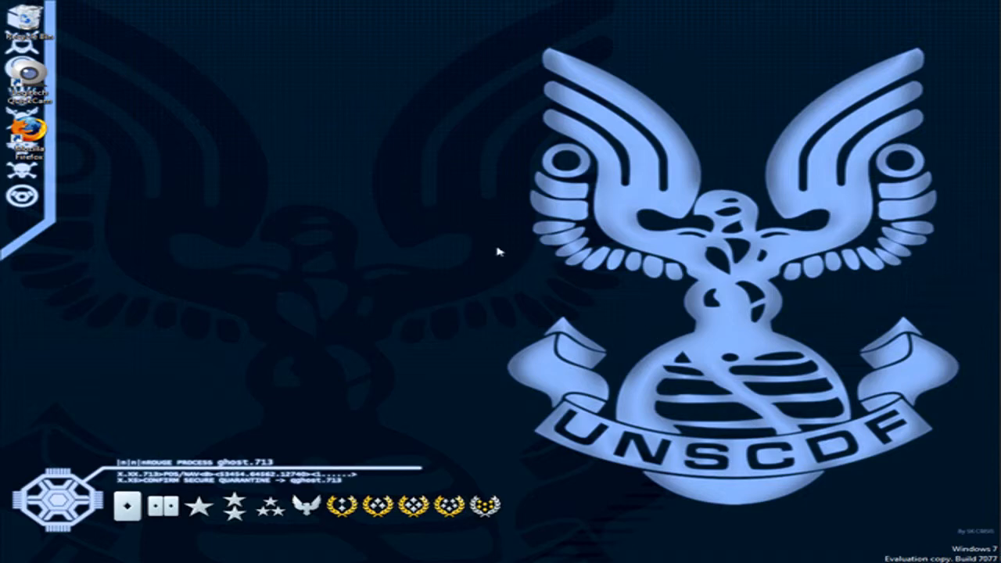
{"action": "mouse_move", "coordinate": [470, 153]}
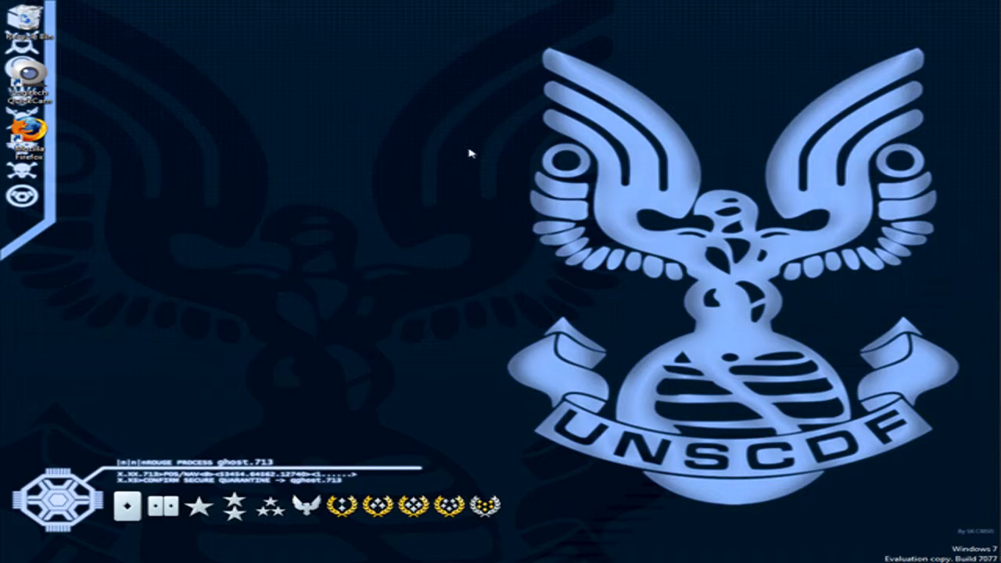
{"action": "mouse_move", "coordinate": [882, 514]}
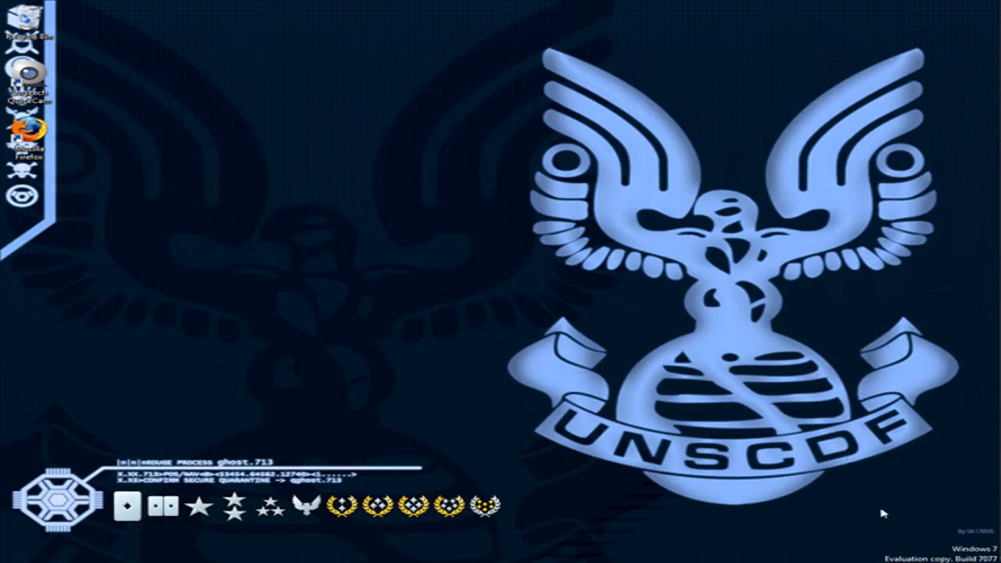
{"action": "mouse_move", "coordinate": [340, 244]}
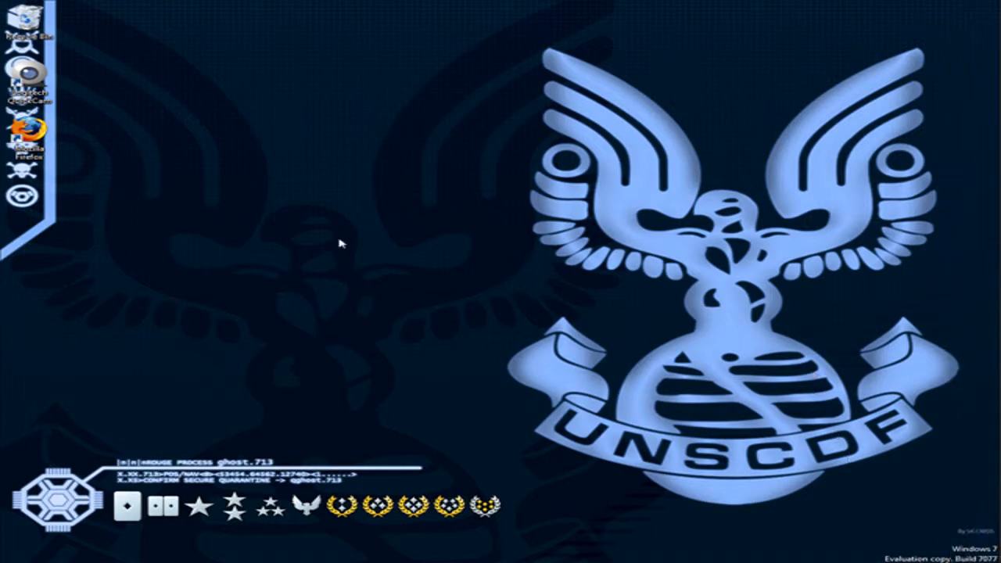
{"action": "mouse_move", "coordinate": [958, 86]}
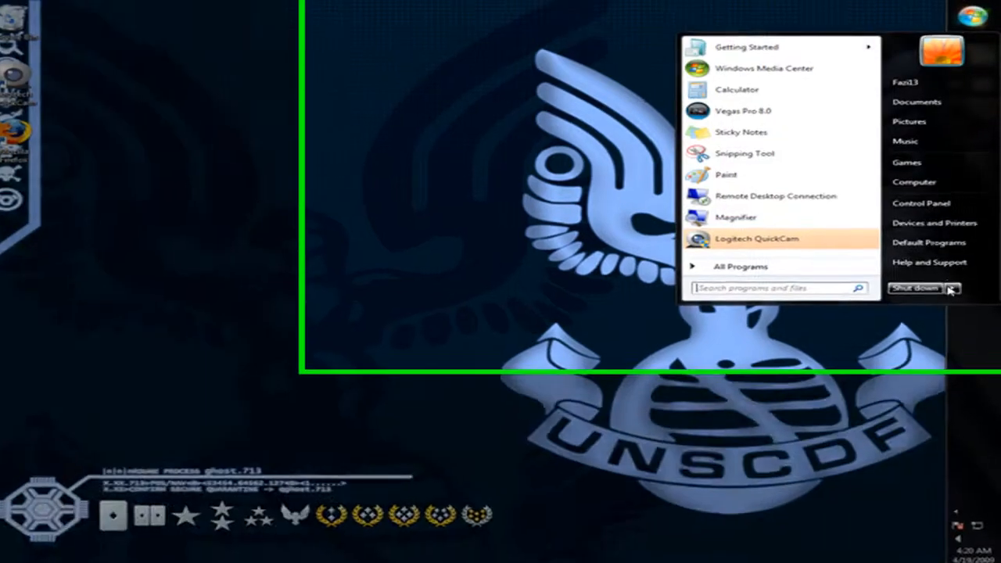
Step: Restart Windows from the Shut down options in the Start menu
{"action": "left_click", "coordinate": [949, 288]}
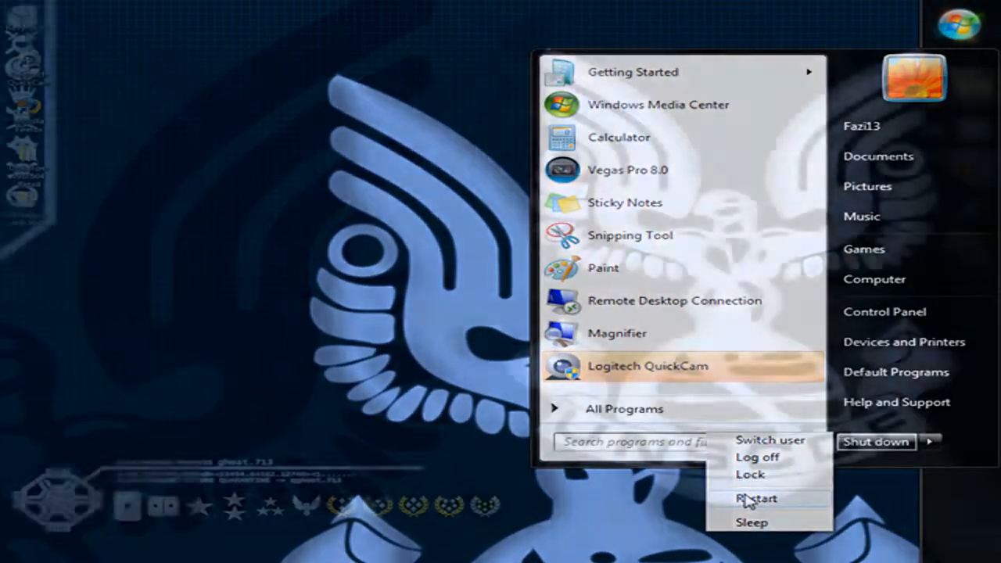
{"action": "left_click", "coordinate": [755, 498]}
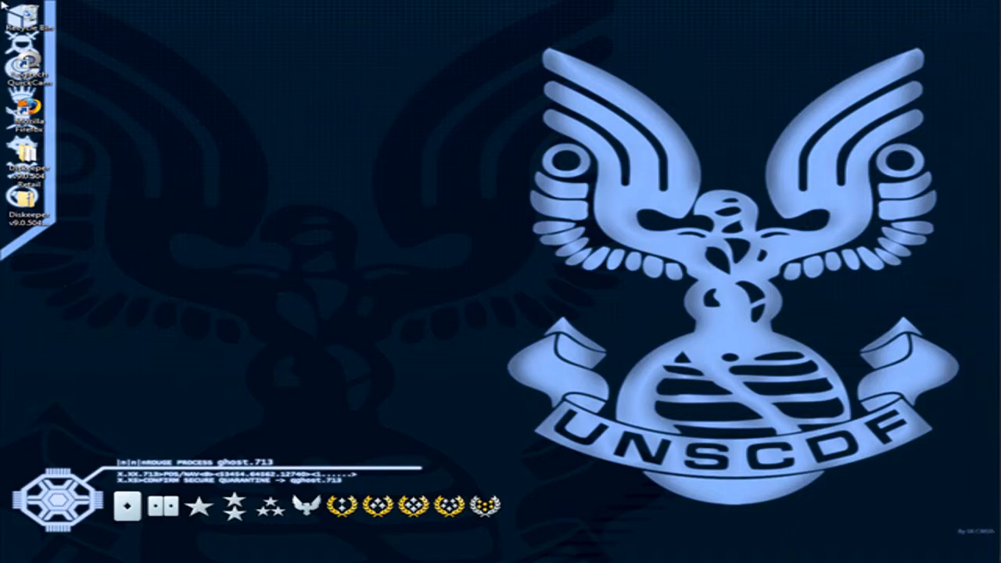
{"action": "mouse_move", "coordinate": [637, 271]}
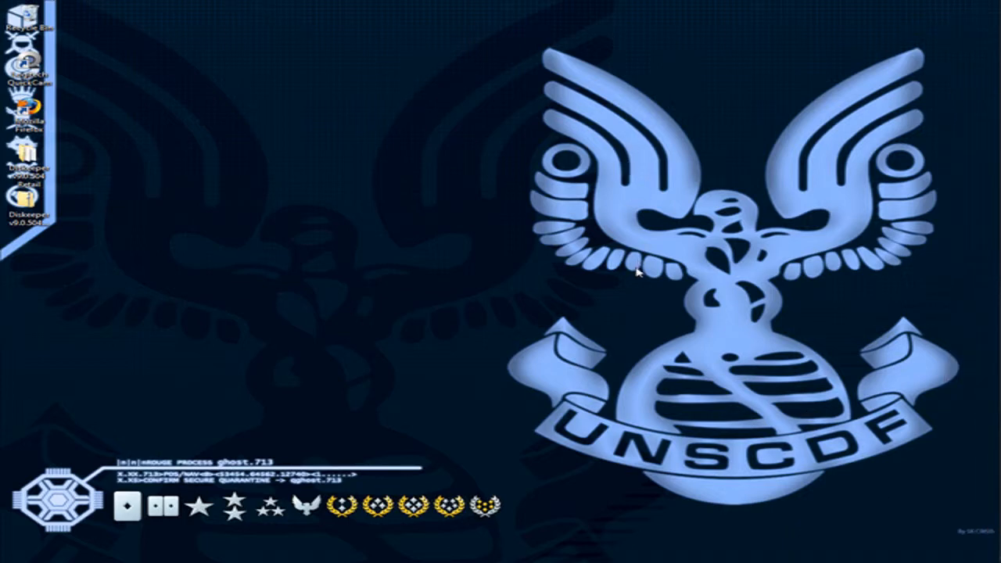